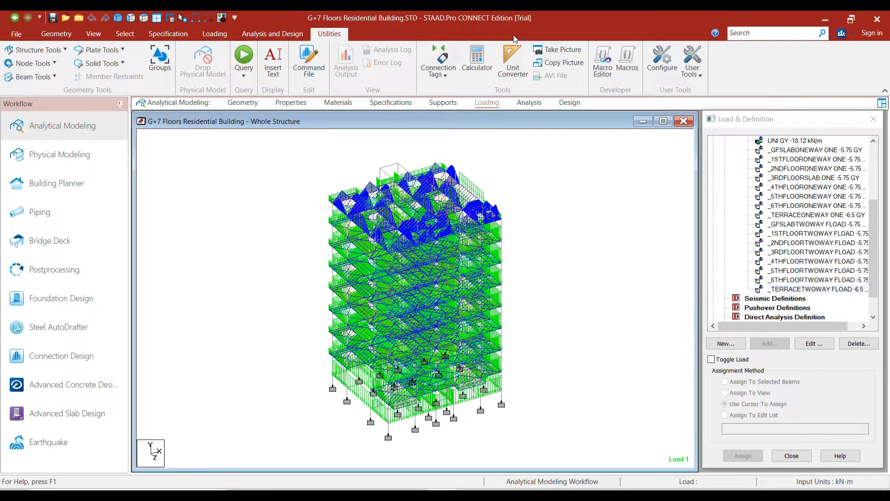
pyautogui.moveTo(584, 321)
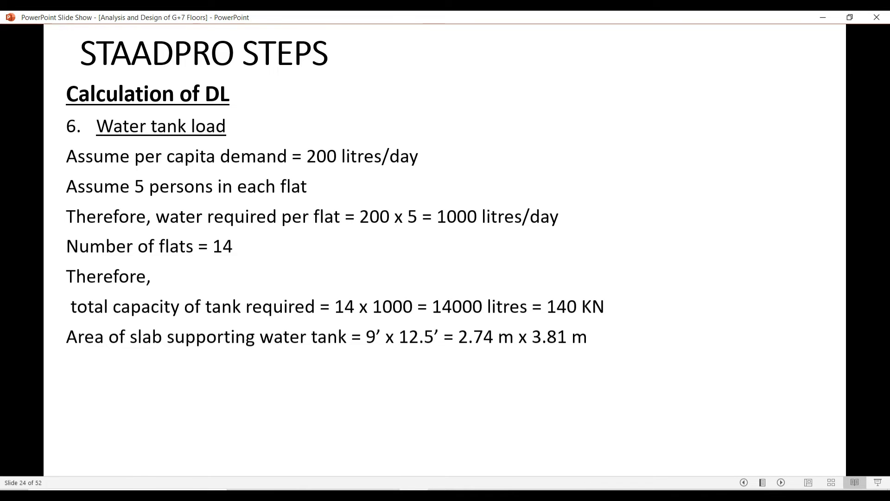
pyautogui.moveTo(408, 459)
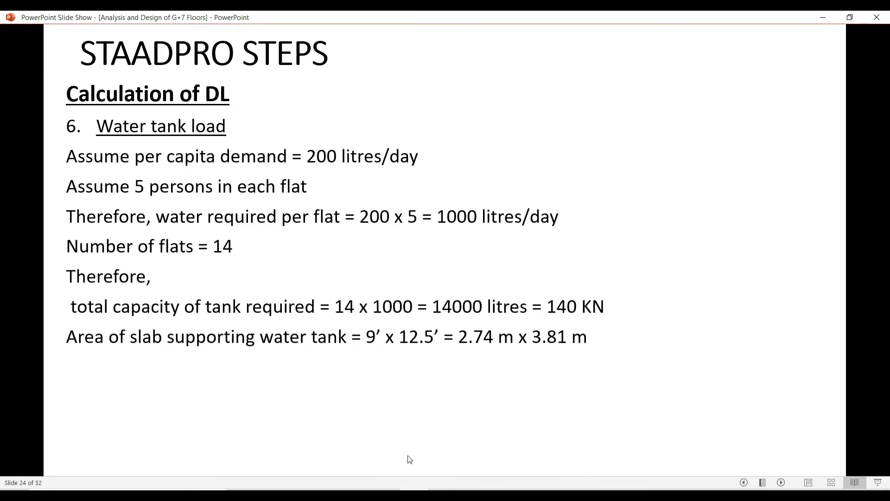
pyautogui.moveTo(498, 353)
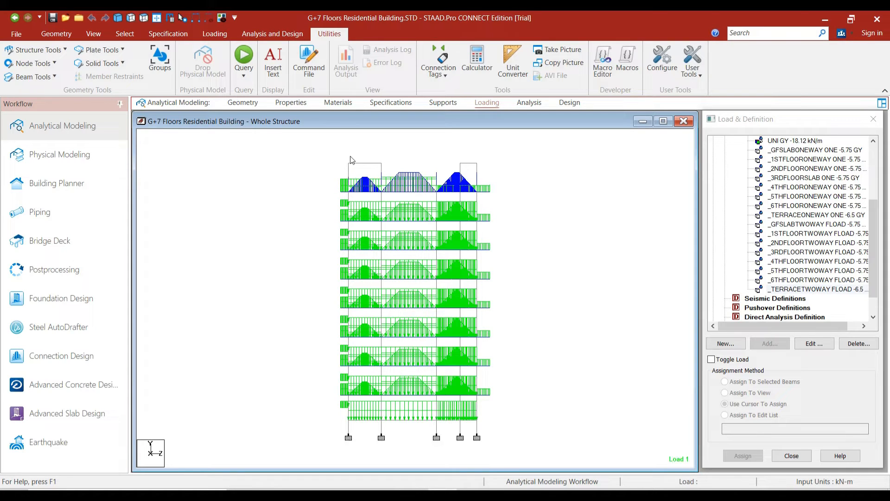
# - Zoom to the top cabin frame and measure its node-to-node width of 2.743 m
pyautogui.moveTo(345, 157); pyautogui.dragTo(382, 167)
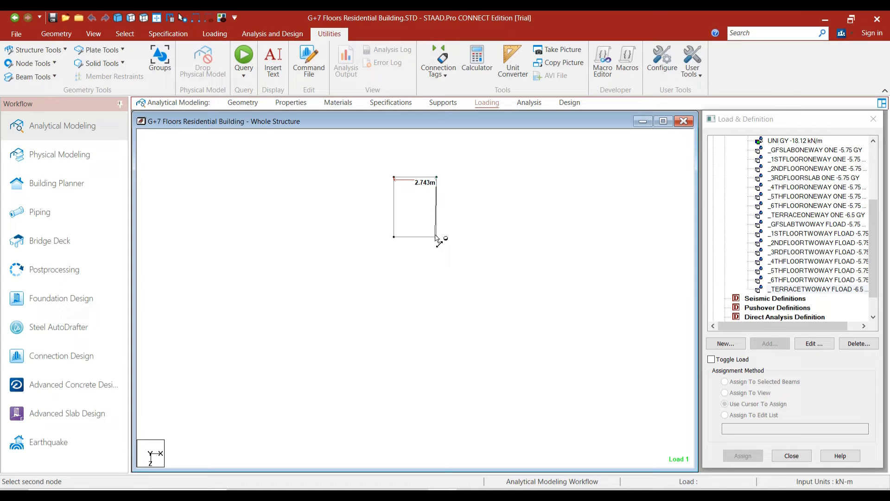
pyautogui.click(436, 236)
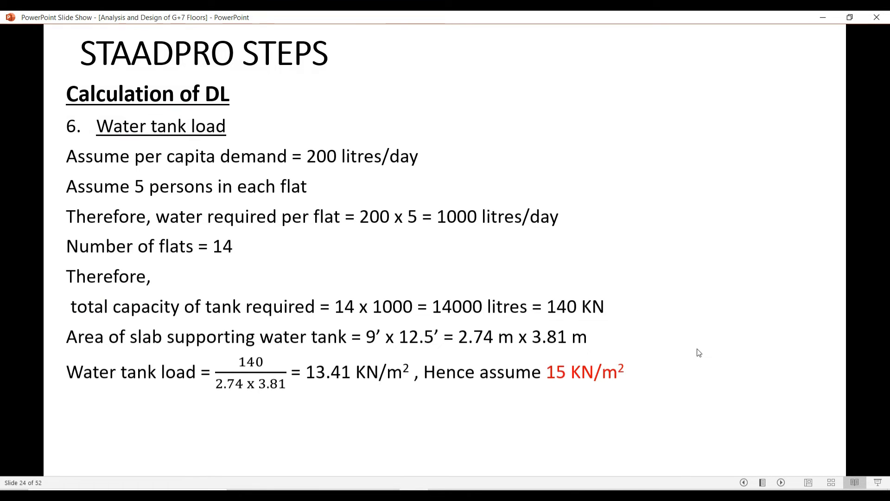
pyautogui.moveTo(726, 344)
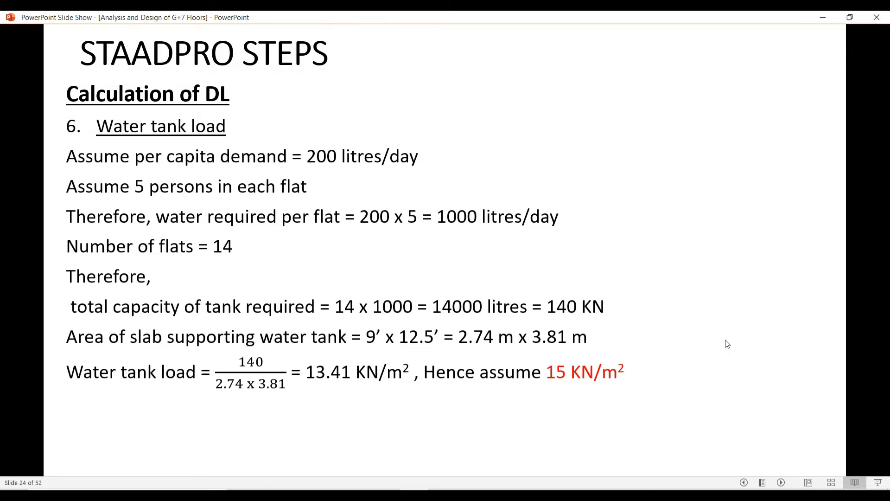
pyautogui.moveTo(280, 351)
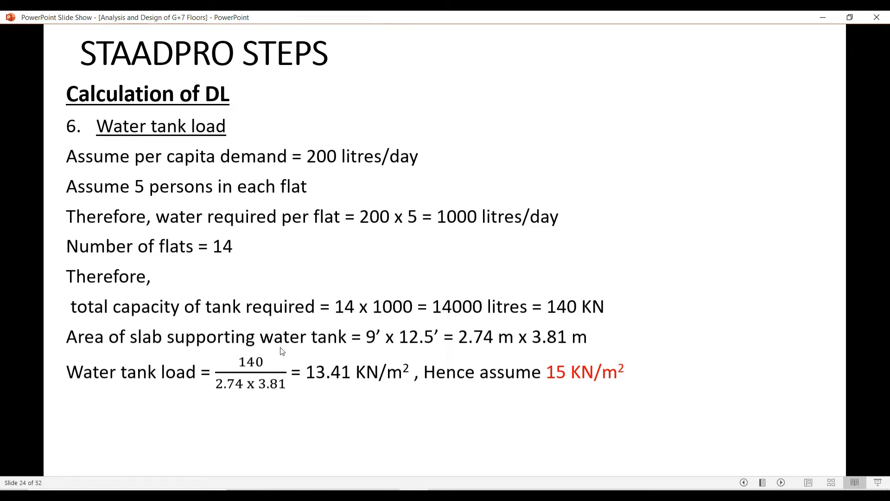
pyautogui.moveTo(513, 342)
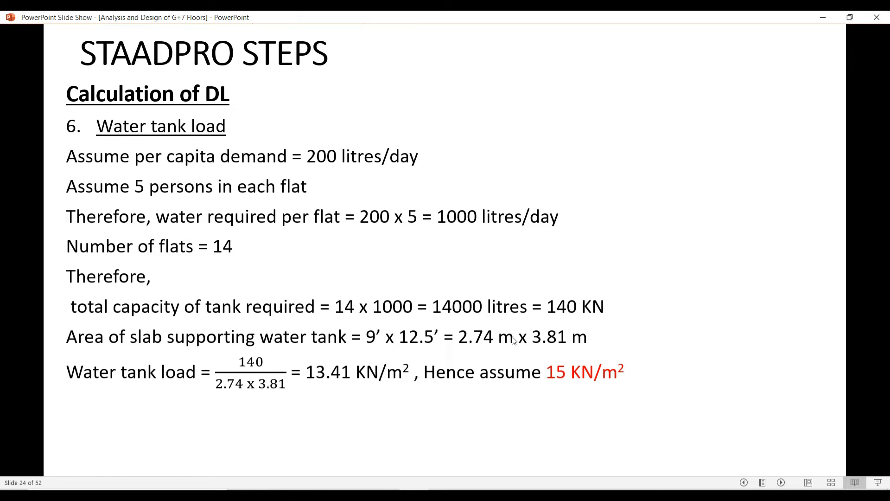
pyautogui.moveTo(249, 378)
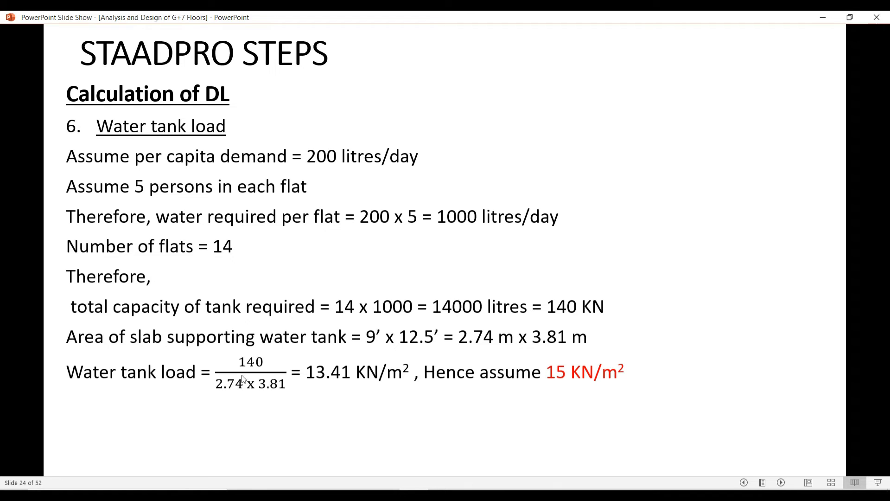
pyautogui.moveTo(330, 377)
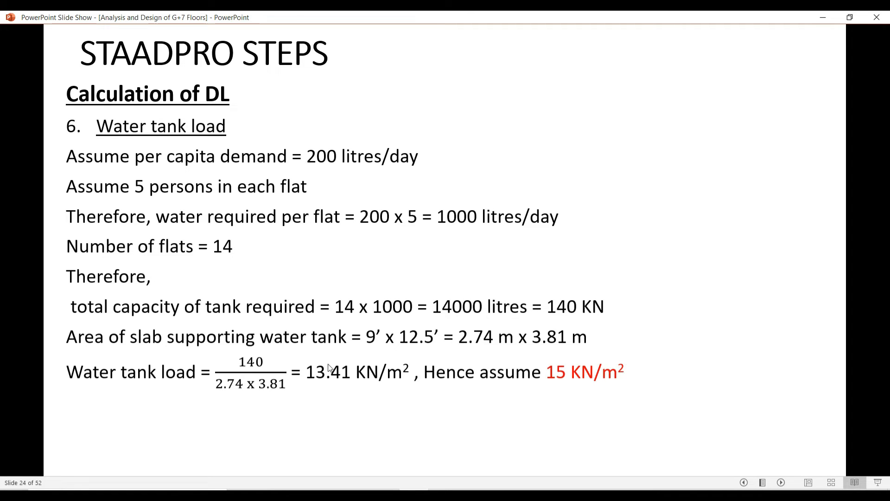
pyautogui.moveTo(329, 381)
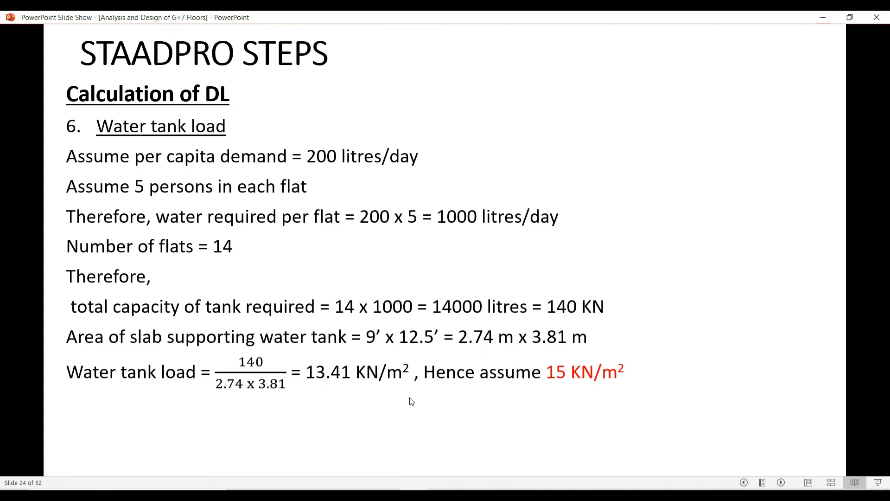
pyautogui.moveTo(537, 380)
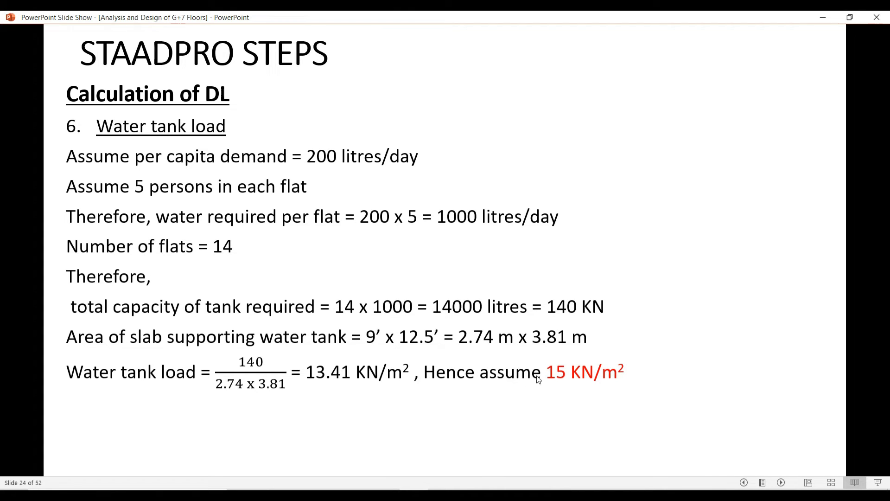
pyautogui.moveTo(627, 364)
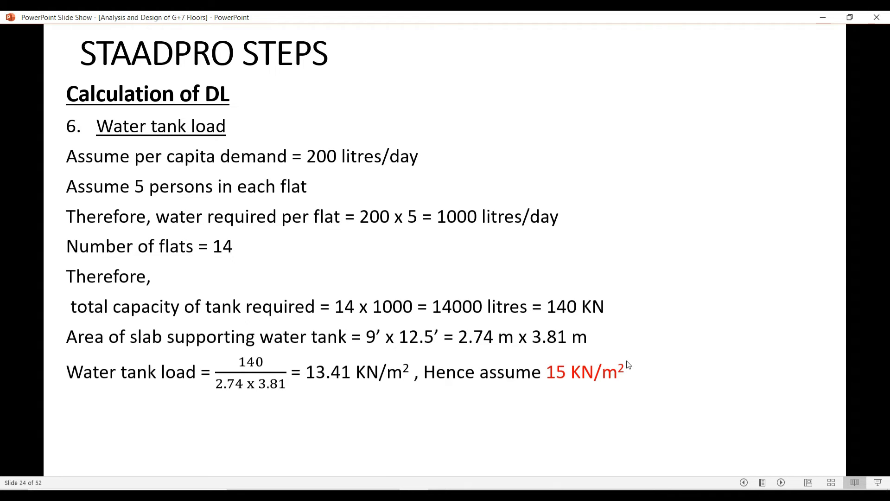
pyautogui.moveTo(619, 375)
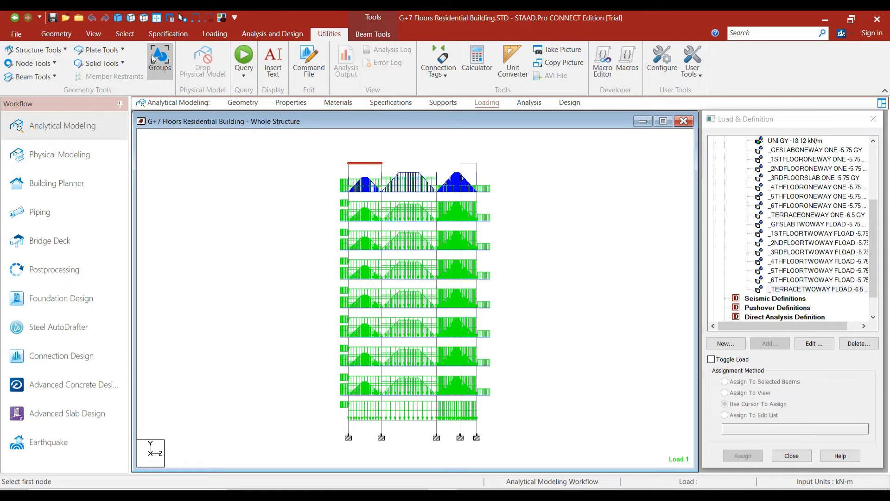
# - Create a Floor-type group named STAIRCASECABBIN for cabin geometry 868, 869, 872, 874
pyautogui.click(160, 56)
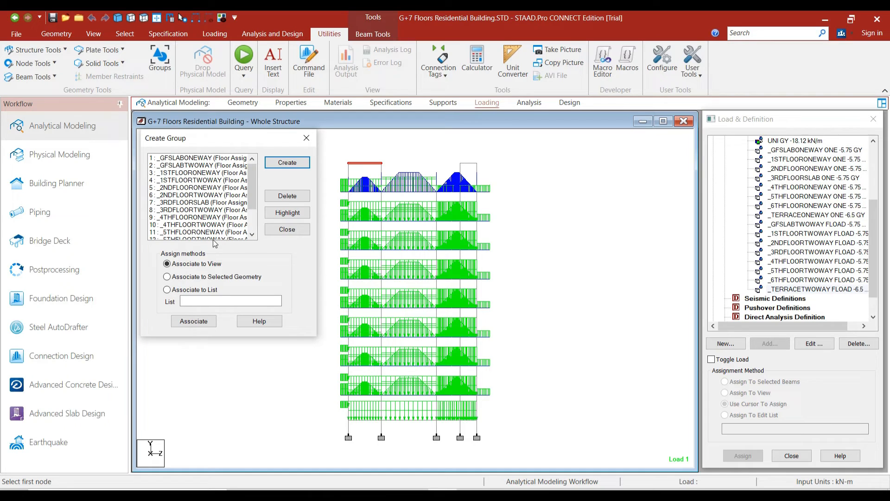
pyautogui.click(287, 162)
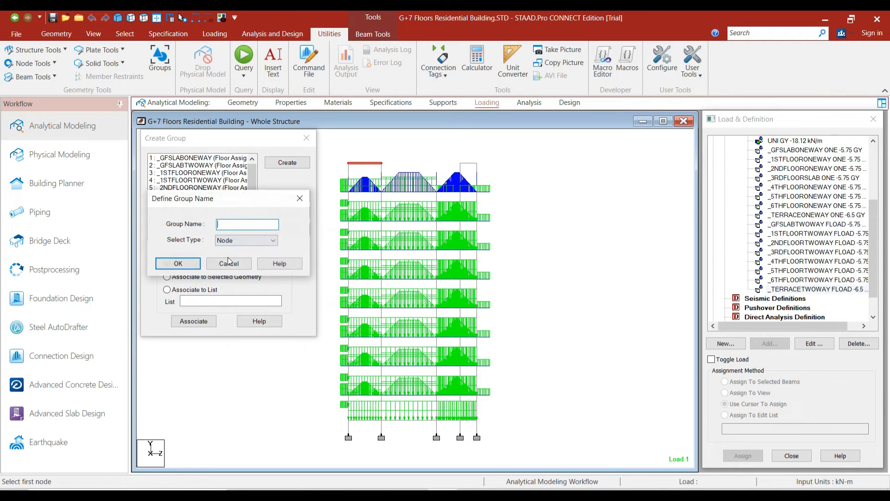
pyautogui.write('S')
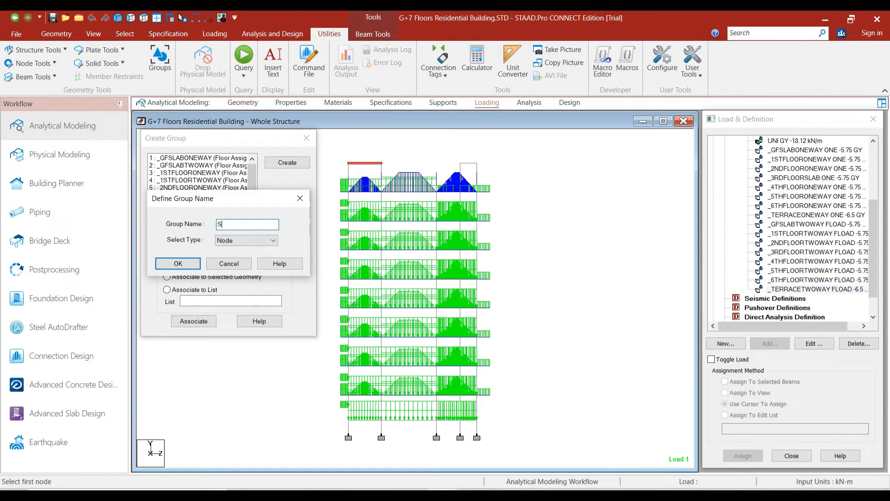
pyautogui.write('TAIRCASE')
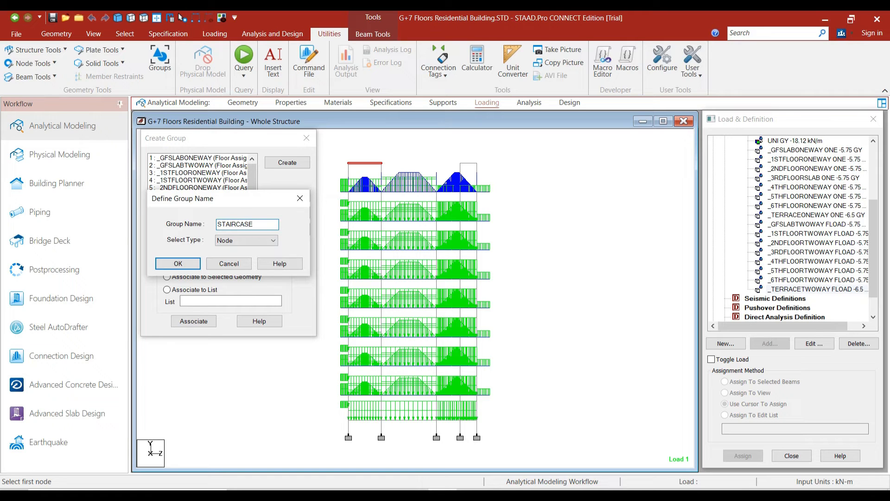
pyautogui.write('CABBIN')
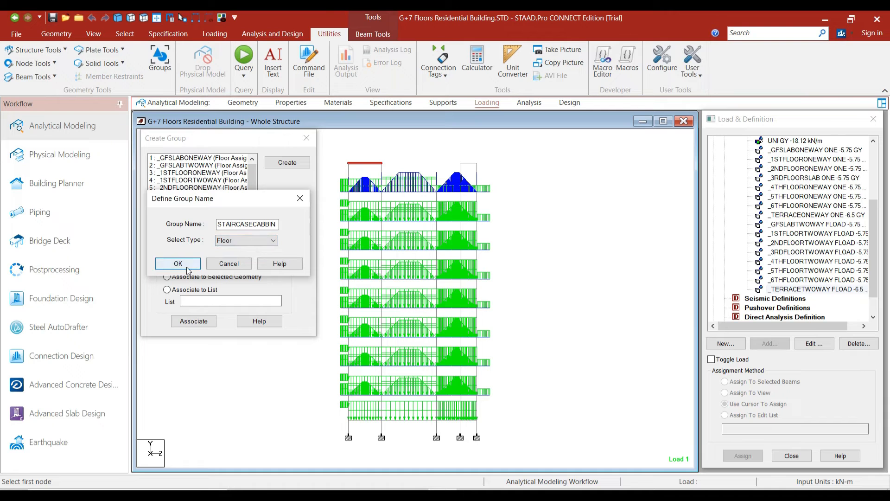
pyautogui.click(177, 263)
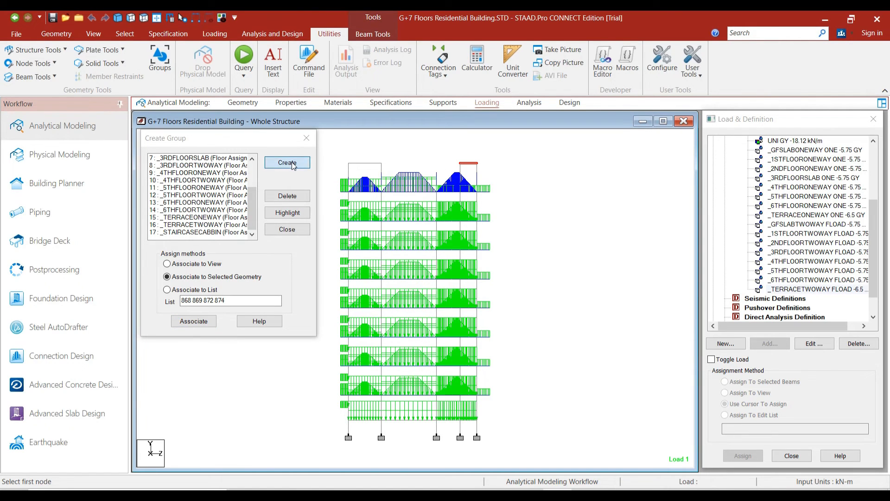
# - Create floor group LIFTCABBIN, associate members 870, 871, 873, 875, and close Groups
pyautogui.click(287, 162)
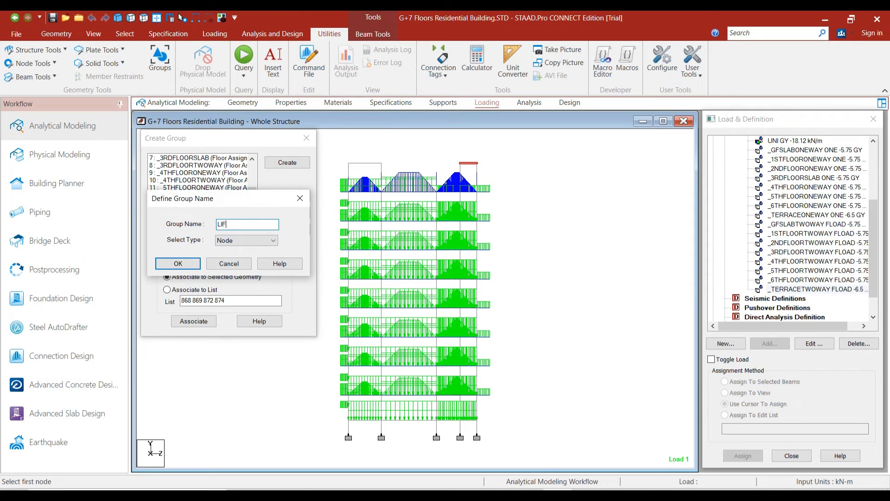
pyautogui.write('TCABBIN')
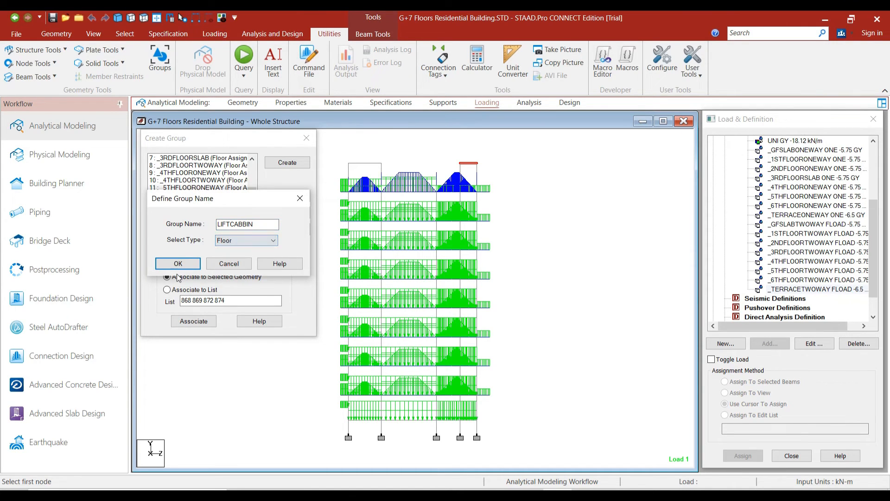
pyautogui.click(177, 264)
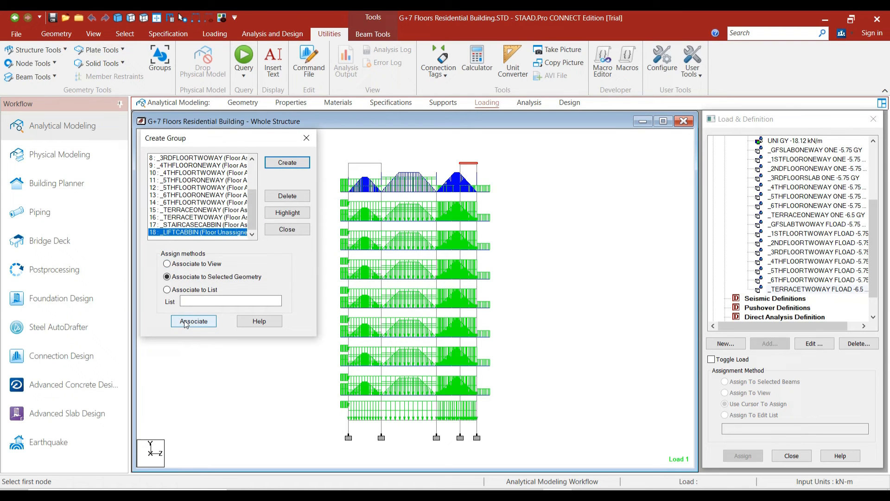
pyautogui.click(194, 321)
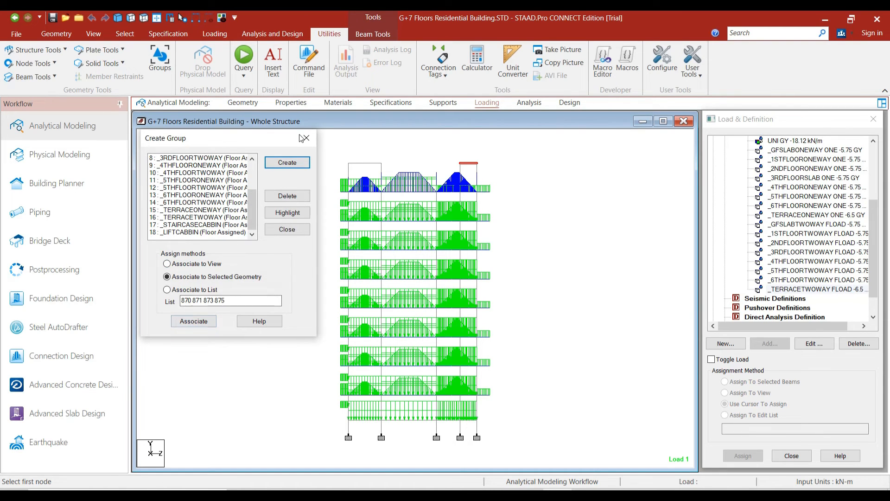
pyautogui.click(287, 229)
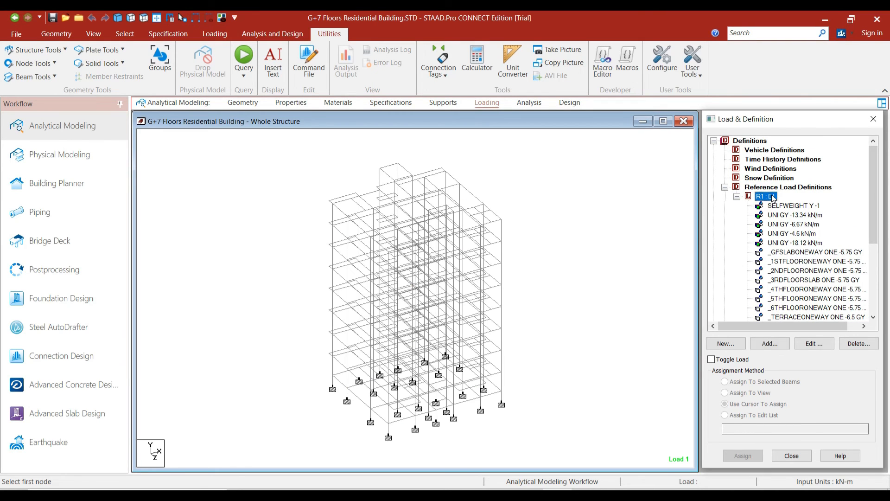
# - Add -15 kN/m² floor loads on STAIRCASECABBIN and LIFTCABBIN to the DL case
pyautogui.click(769, 343)
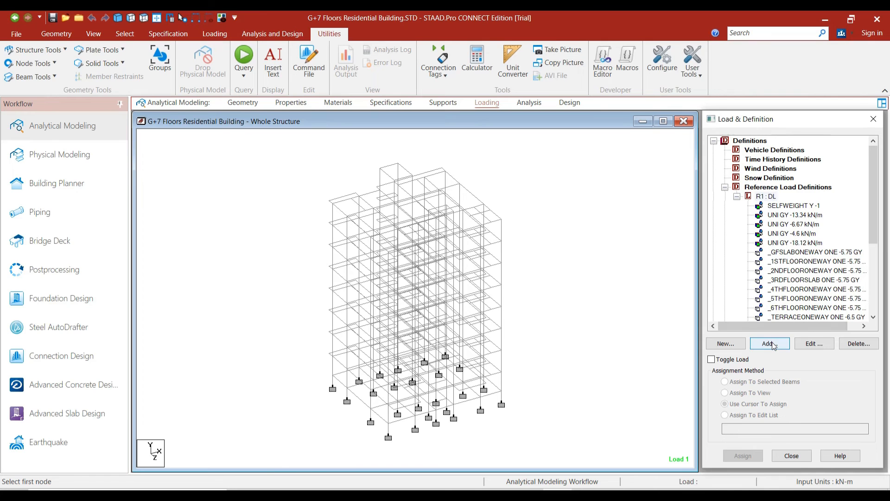
pyautogui.click(770, 343)
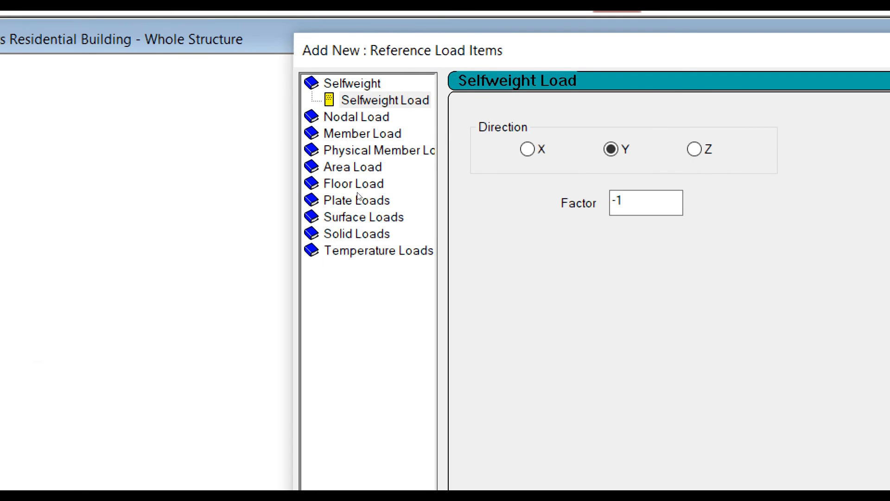
pyautogui.click(353, 183)
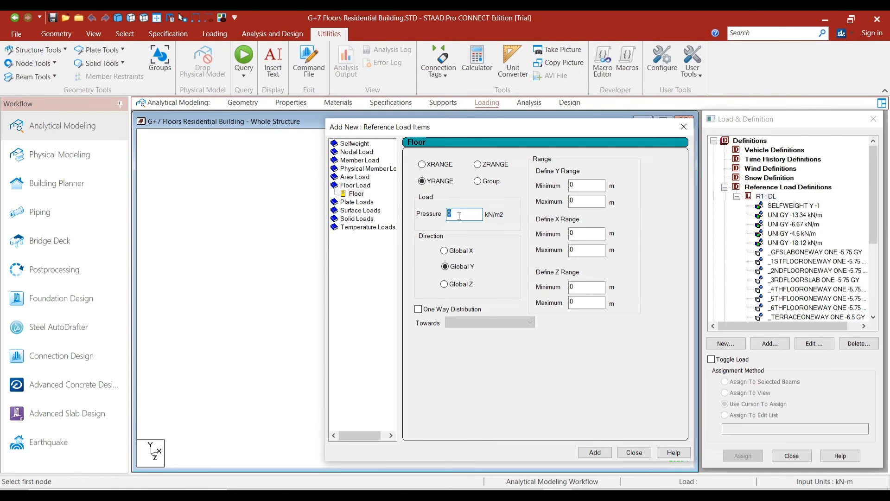
pyautogui.write('-15')
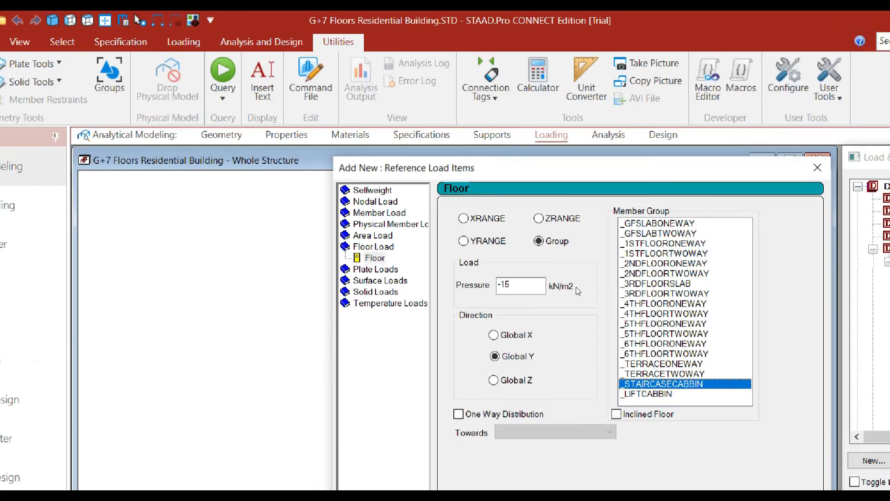
pyautogui.click(594, 452)
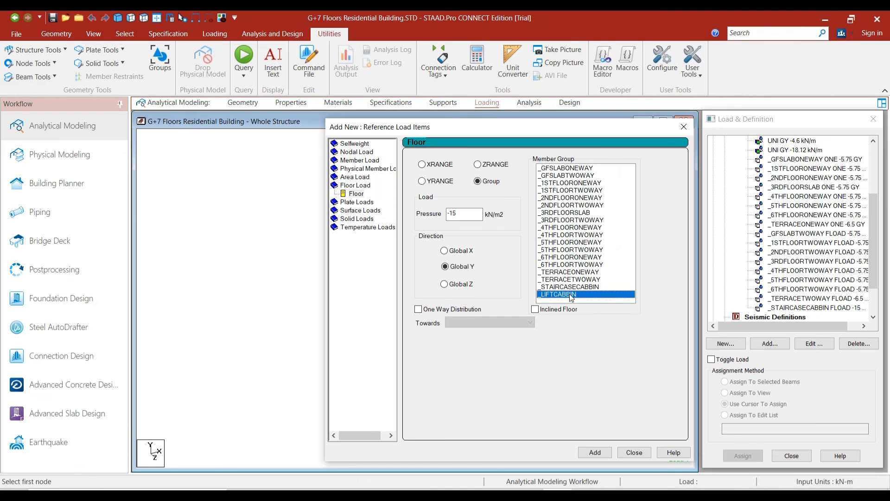
pyautogui.click(594, 452)
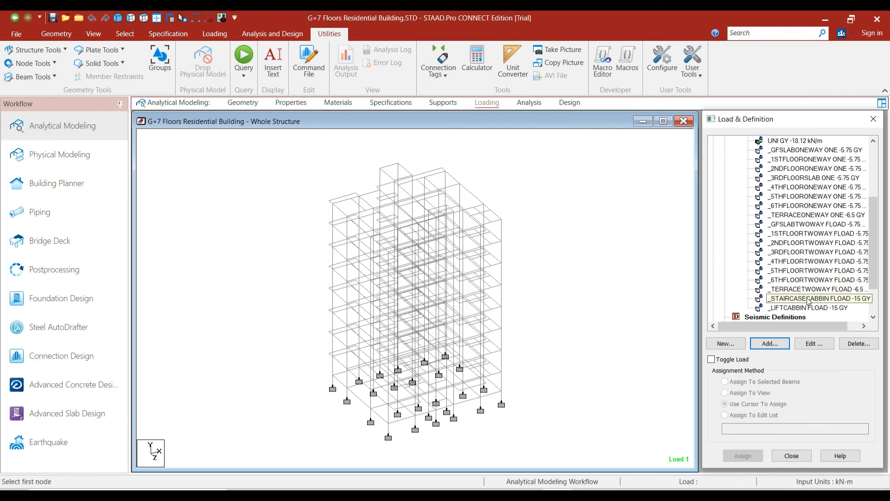
# - Display the STAIRCASECABBIN and LIFTCABBIN floor loads on the 3D model
pyautogui.click(816, 298)
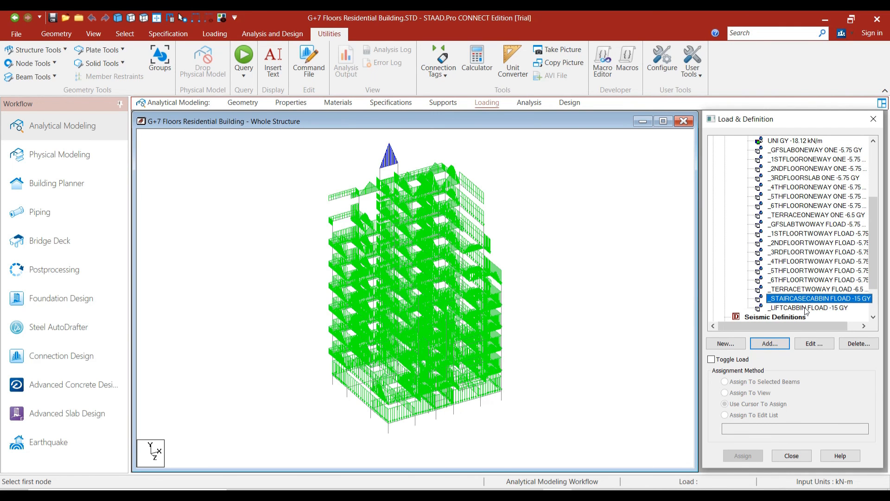
pyautogui.click(798, 307)
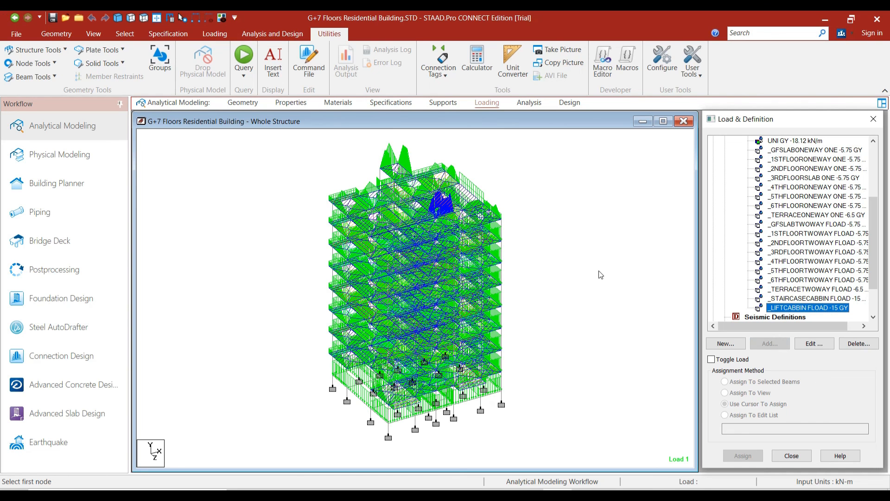
pyautogui.moveTo(608, 270)
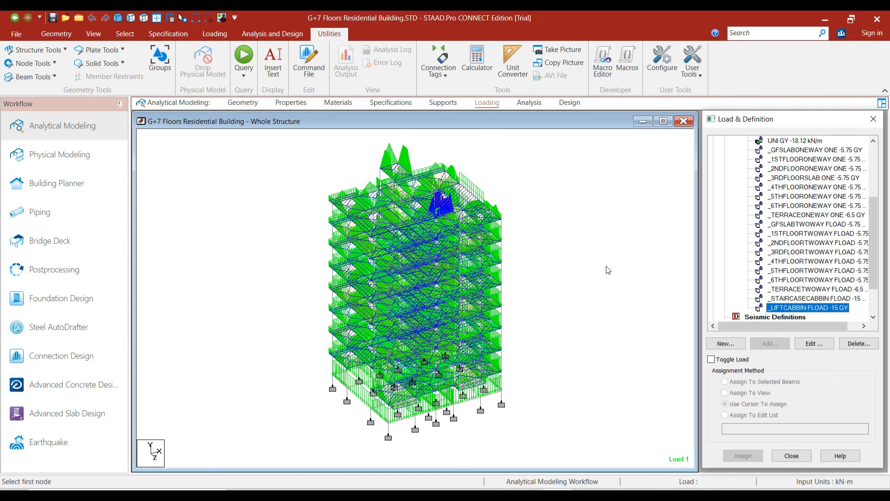